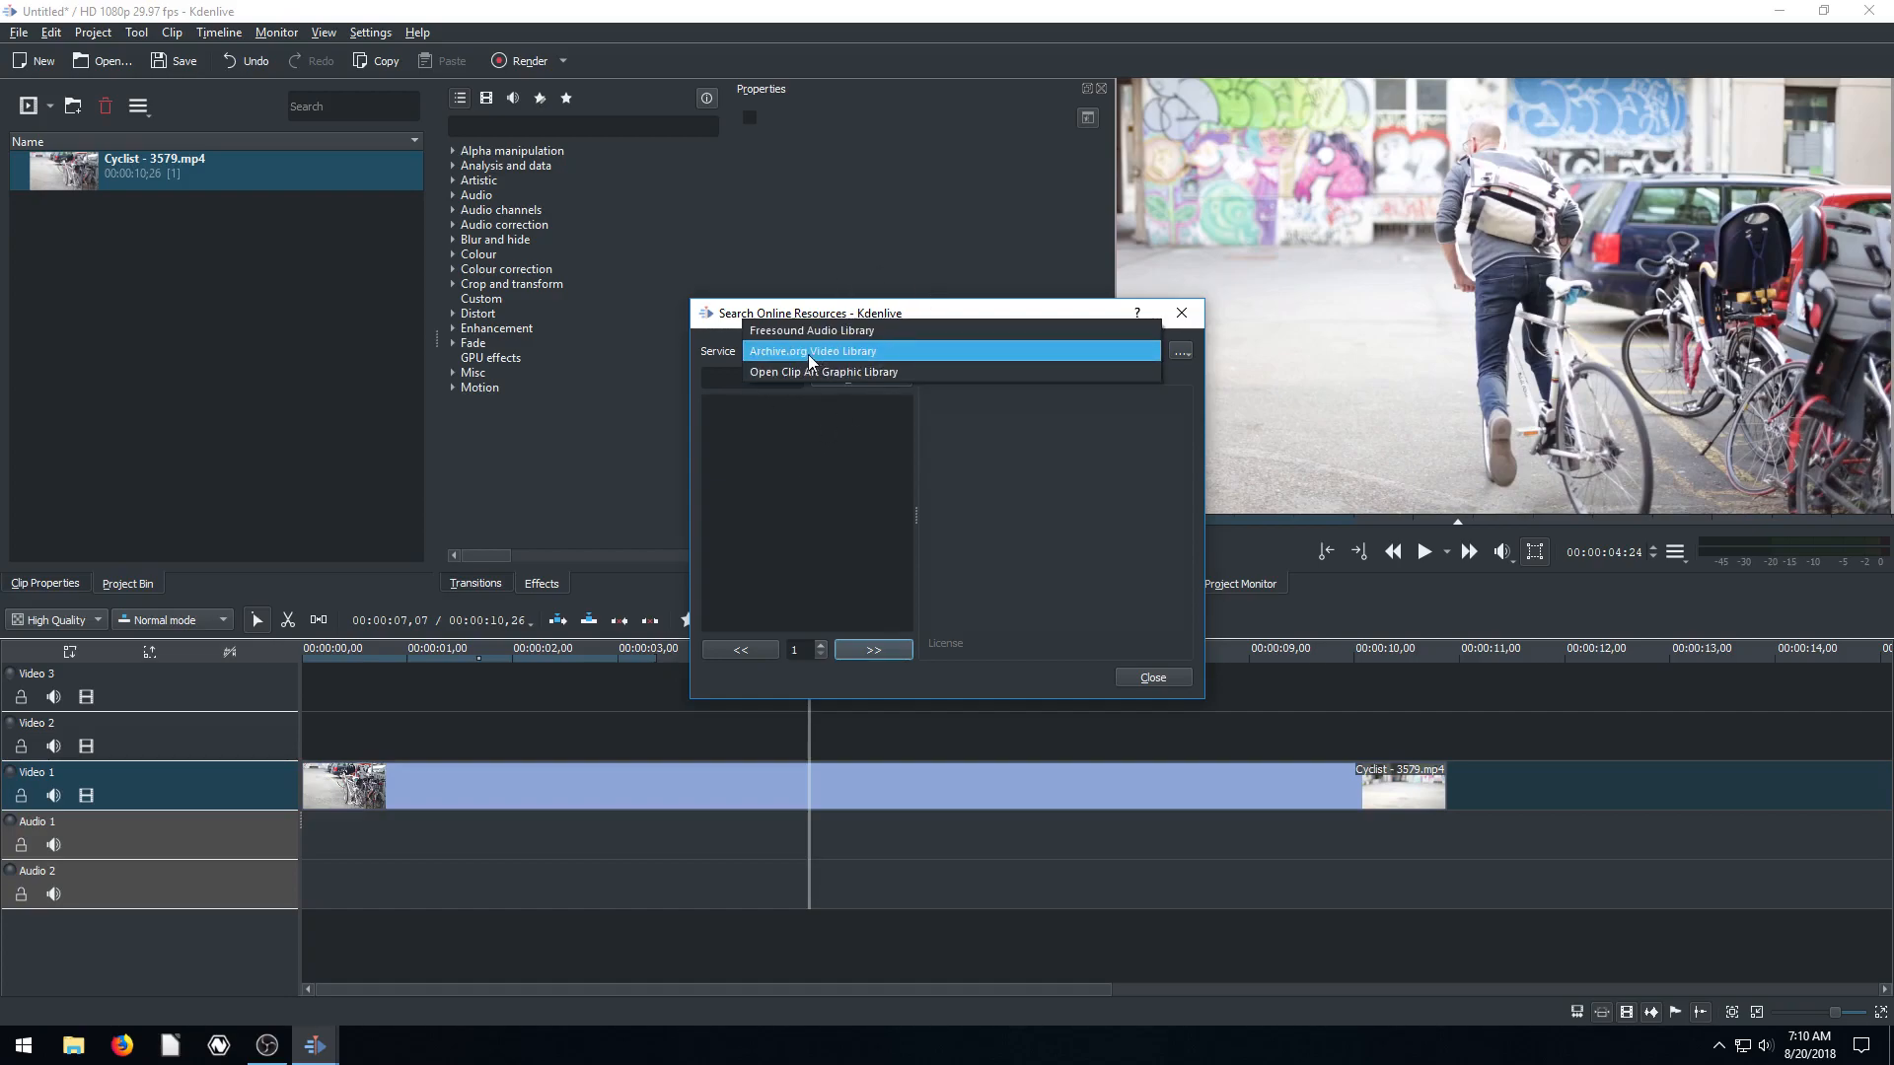
Choose Freesound Audio Library as the service in Search Online Resources
{"action": "left_click", "coordinate": [811, 329]}
{"action": "type", "text": "music"}
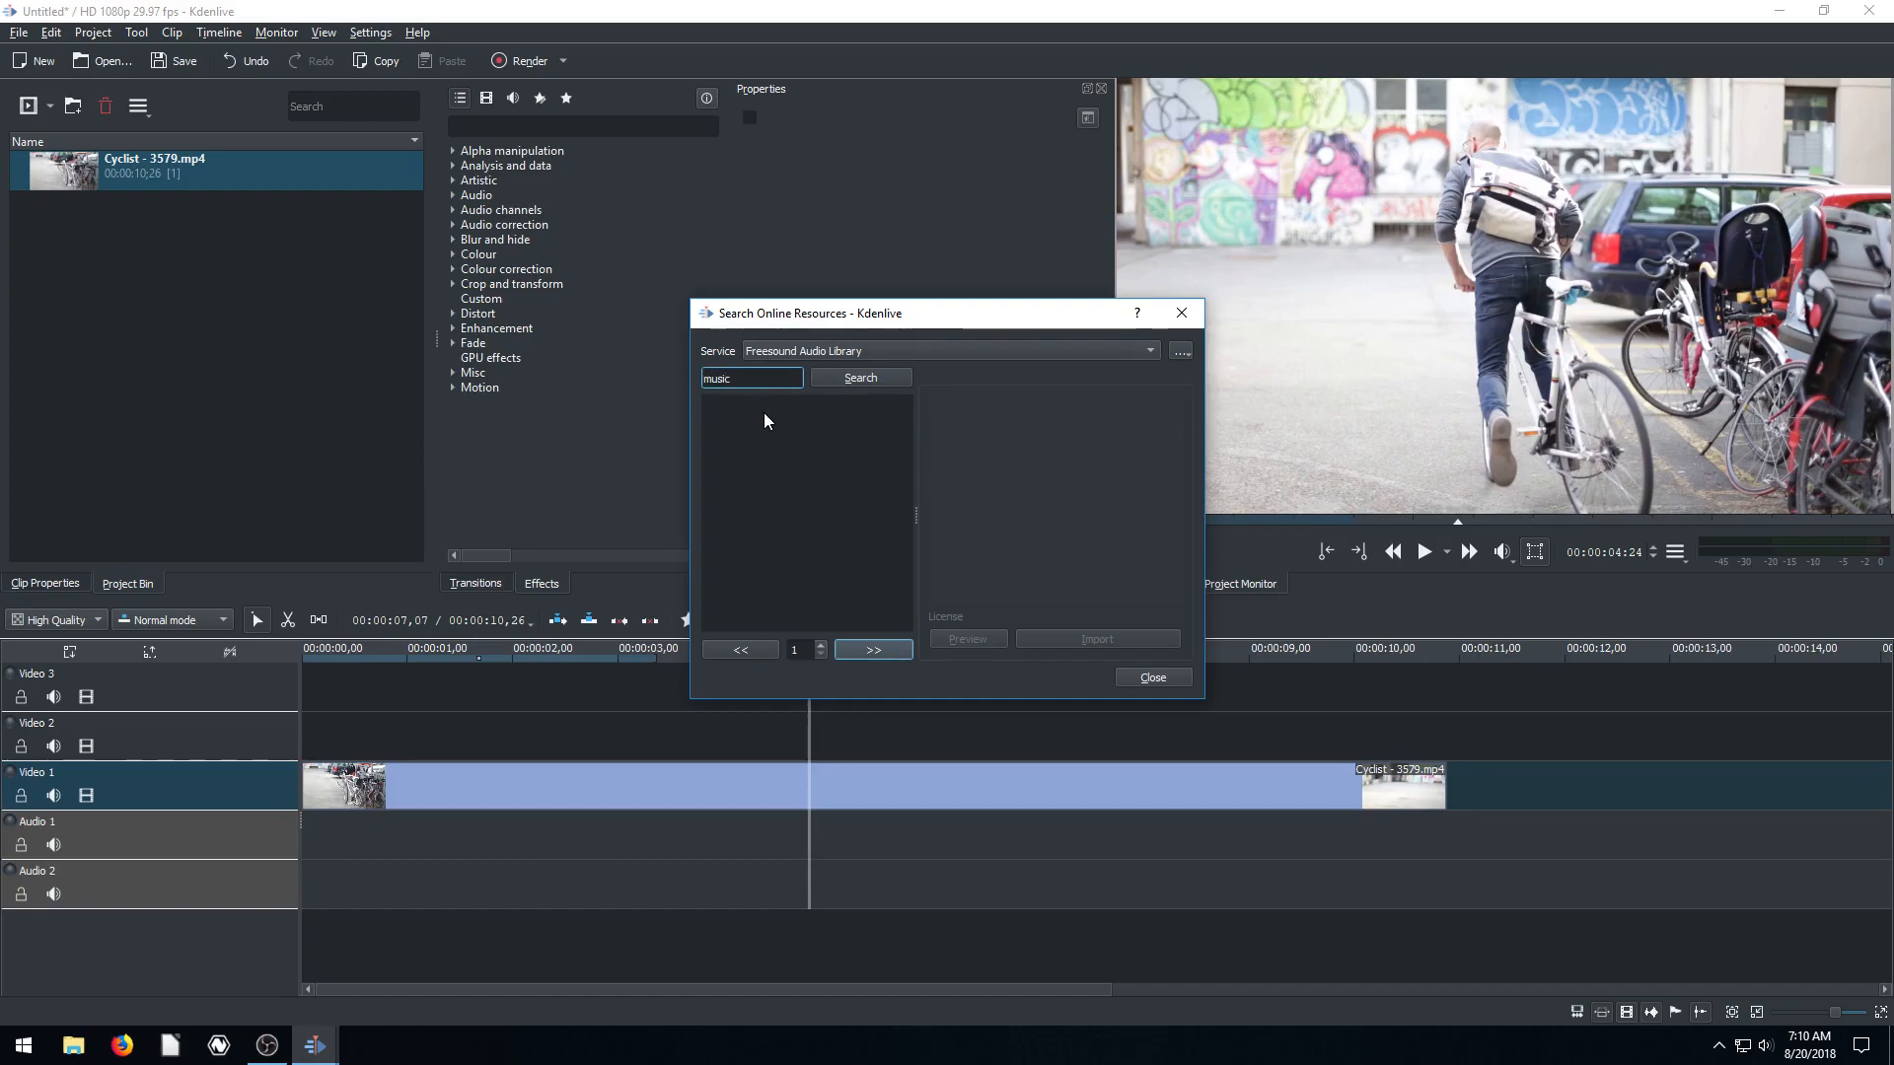
Search Freesound for 'jazz' and select the 'more Jazz guitar.wav' result
{"action": "left_click", "coordinate": [860, 377]}
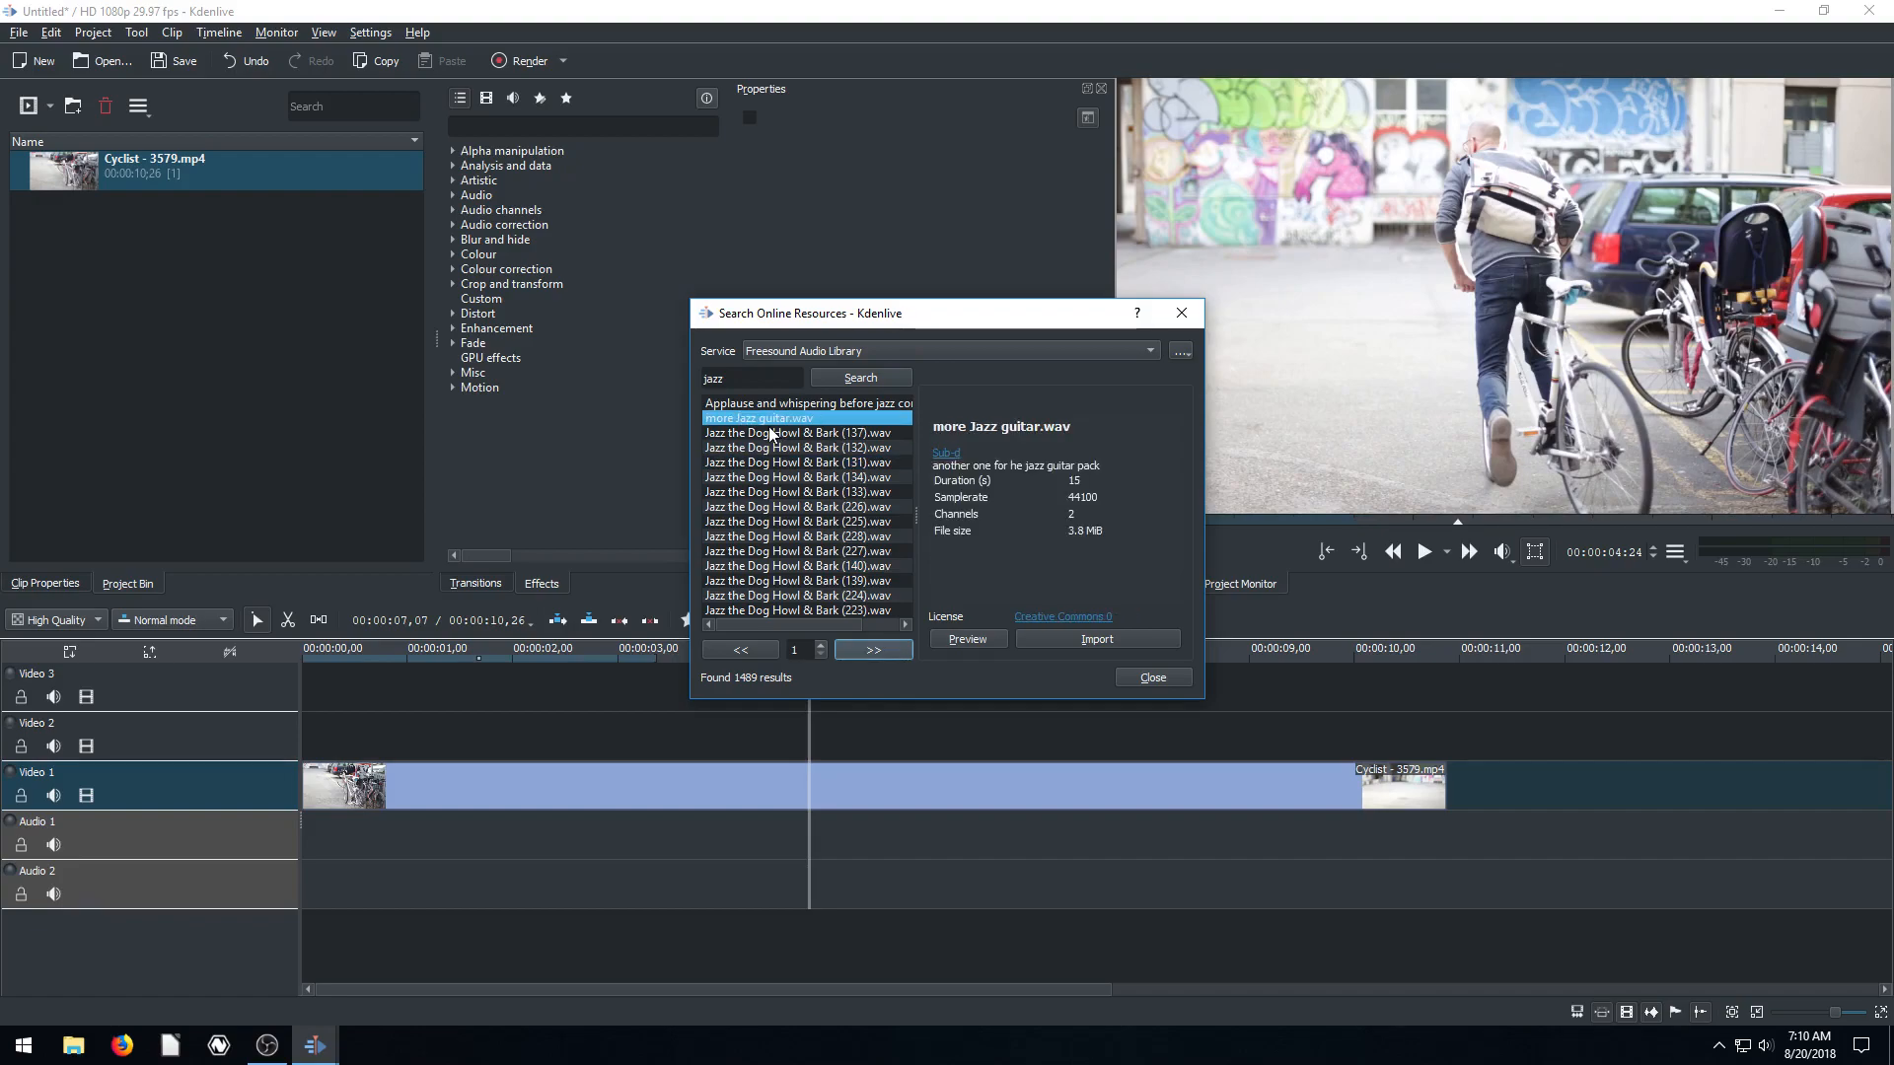
Play a preview of the 'more Jazz guitar.wav' clip from the results
{"action": "left_click", "coordinate": [967, 639]}
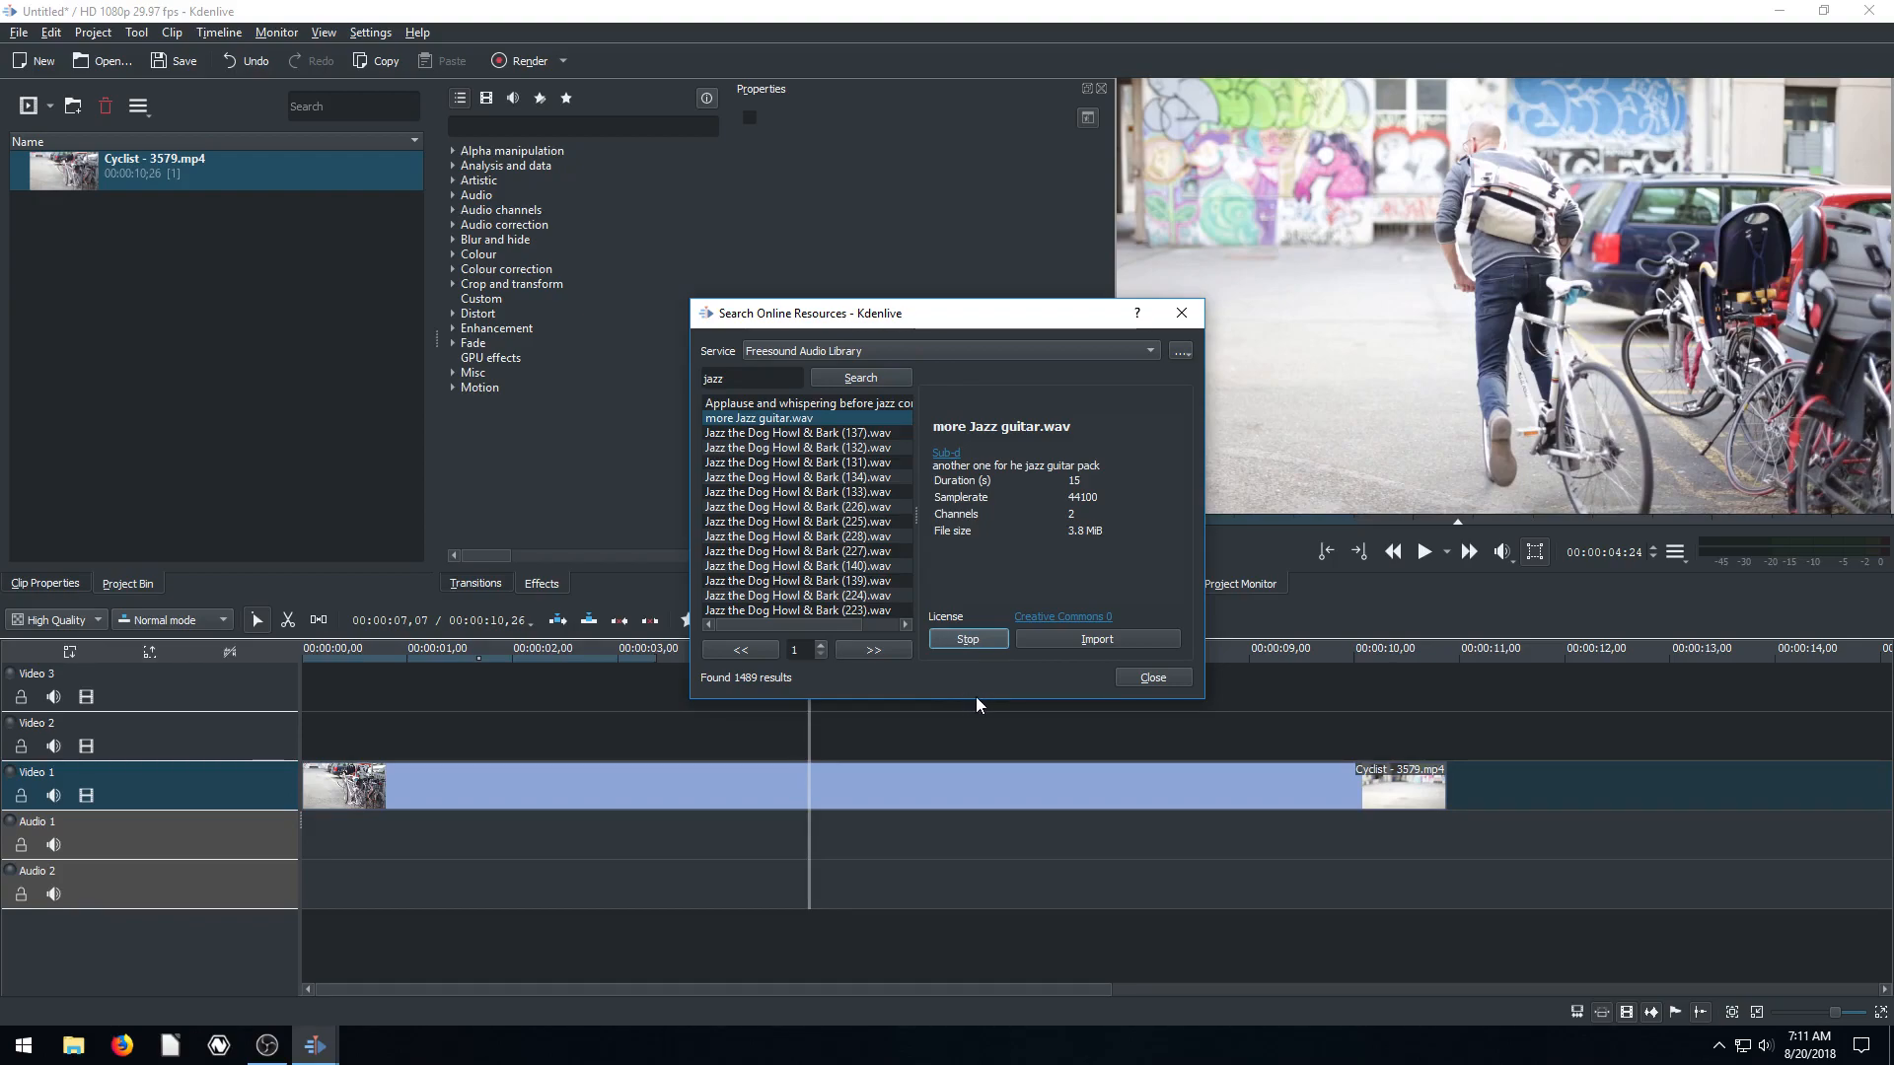